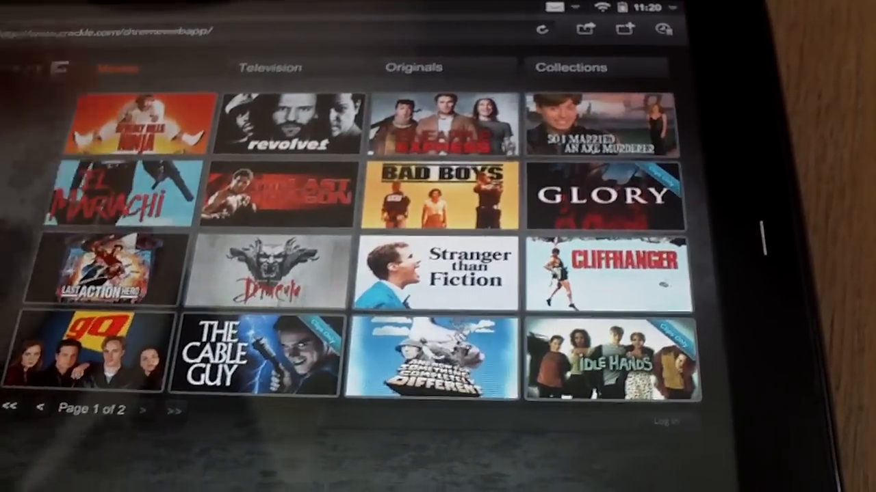
Step: Open the El Mariachi tile from the Movies grid to load its watch page
click(126, 195)
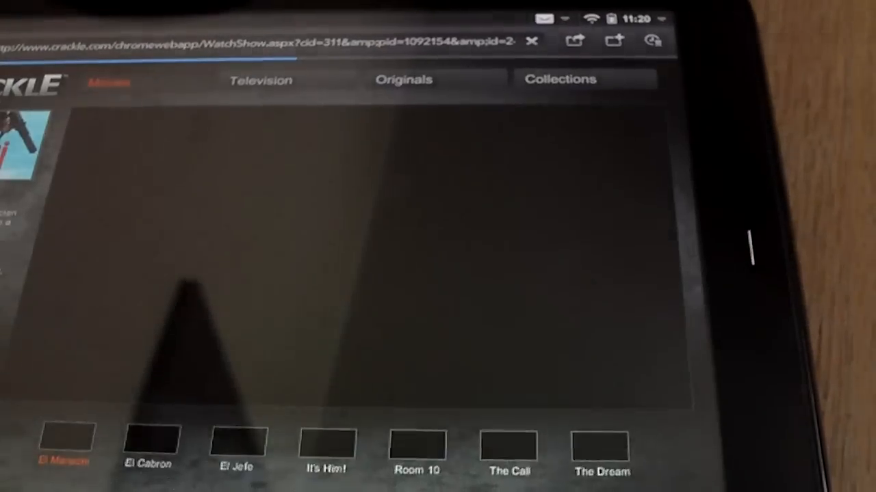